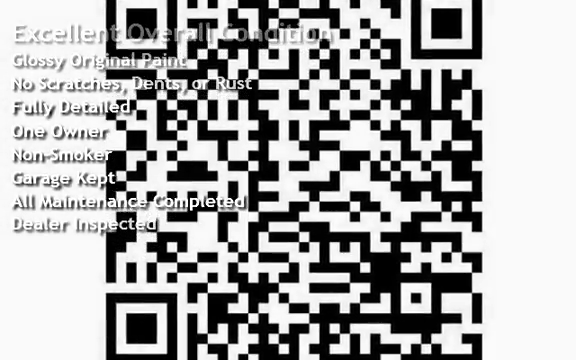
scroll(up, 3)
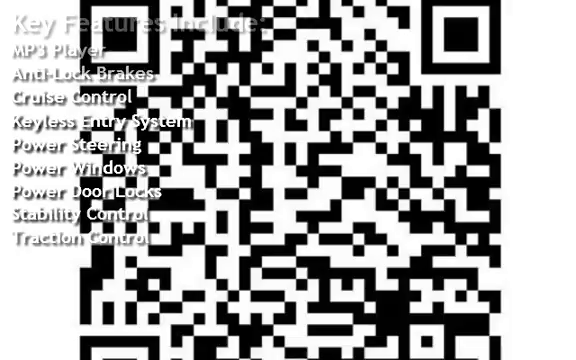
scroll(down, 3)
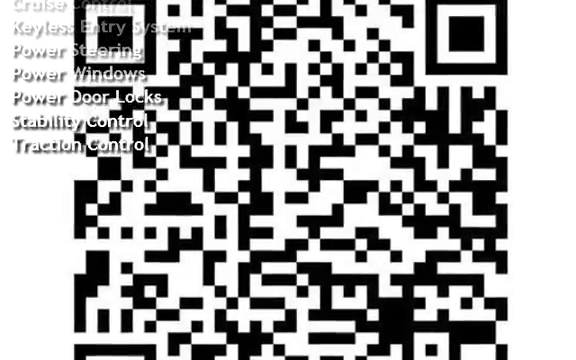